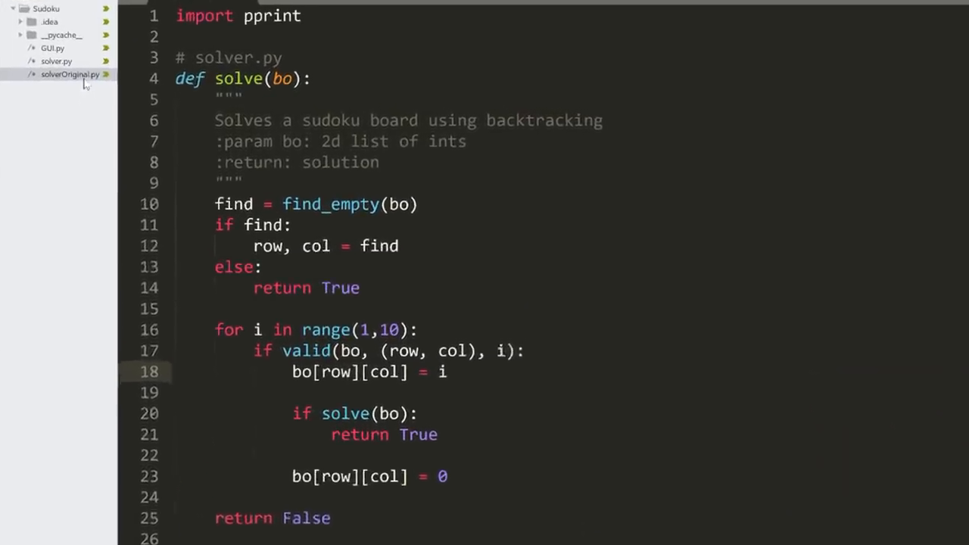
Run solverOriginal.py with Ctrl+B to print the solved 9x9 board, then hide the build results.
{"action": "right_click", "coordinate": [69, 73]}
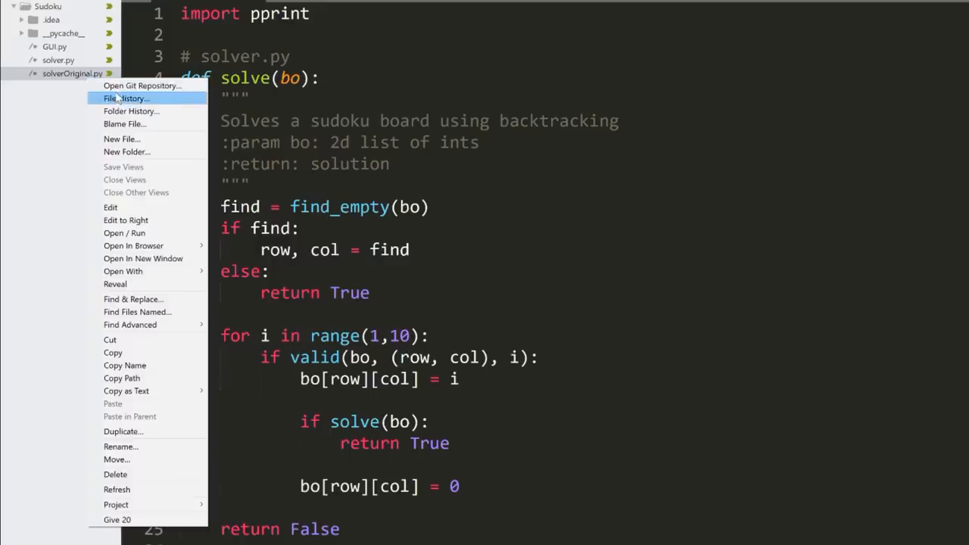
{"action": "mouse_move", "coordinate": [119, 519]}
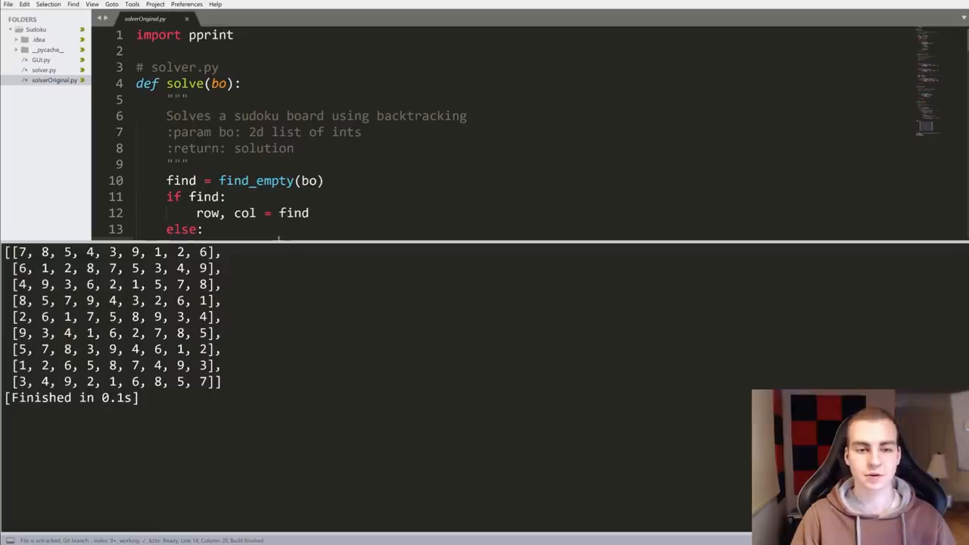
{"action": "key", "text": "ctrl+b"}
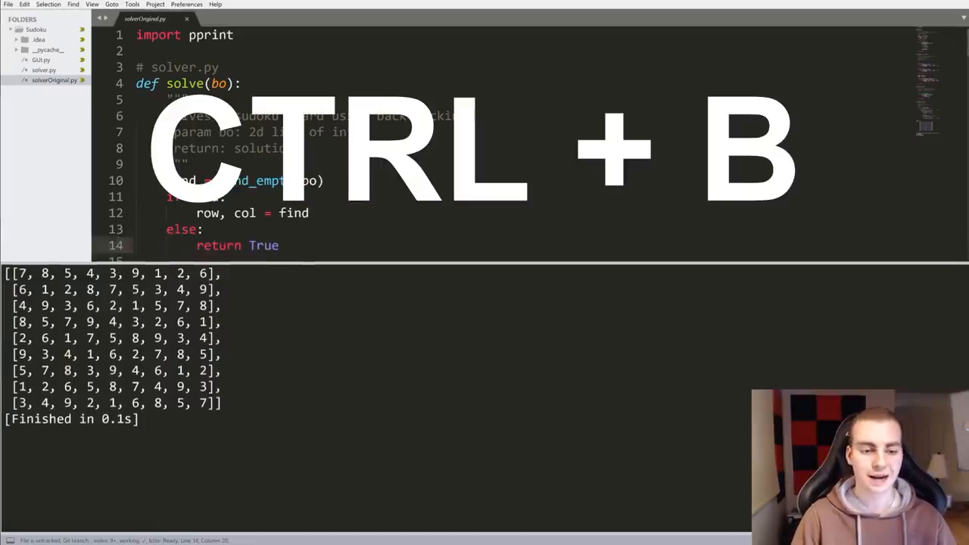
{"action": "key", "text": "ctrl+b"}
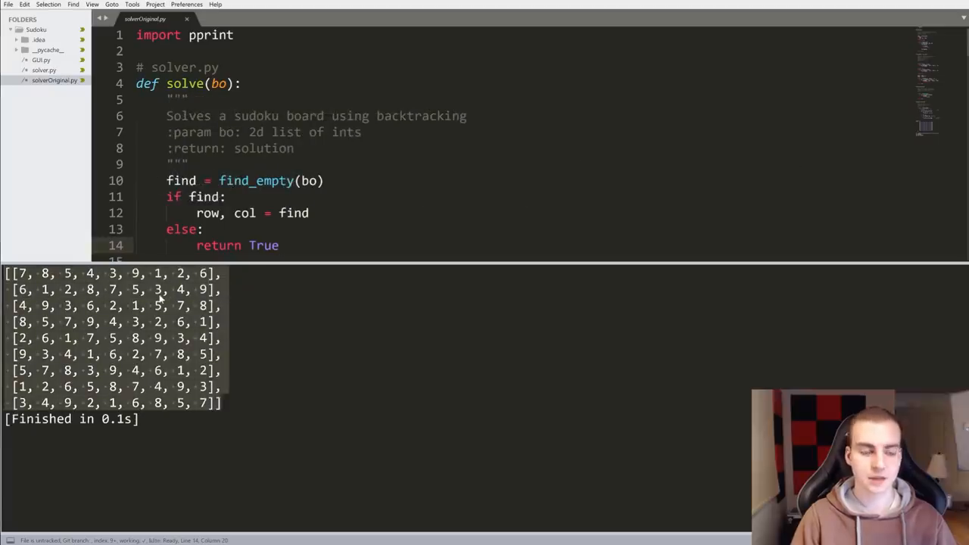
{"action": "key", "text": "Escape"}
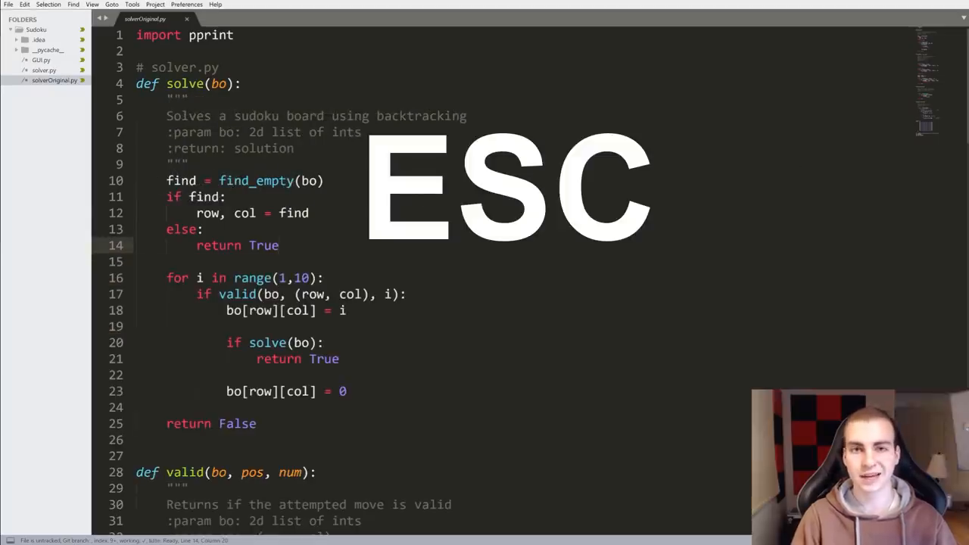
{"action": "key", "text": "Escape"}
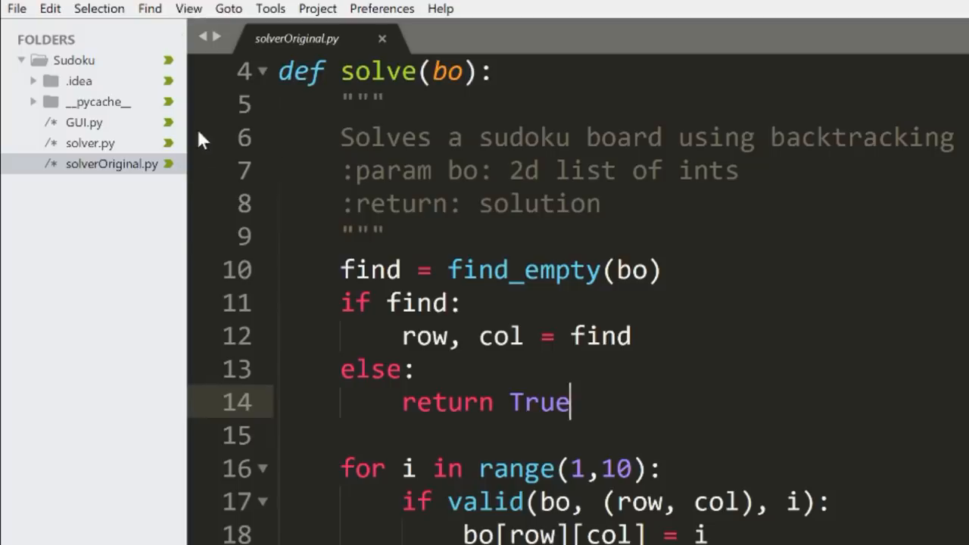
{"action": "mouse_move", "coordinate": [170, 67]}
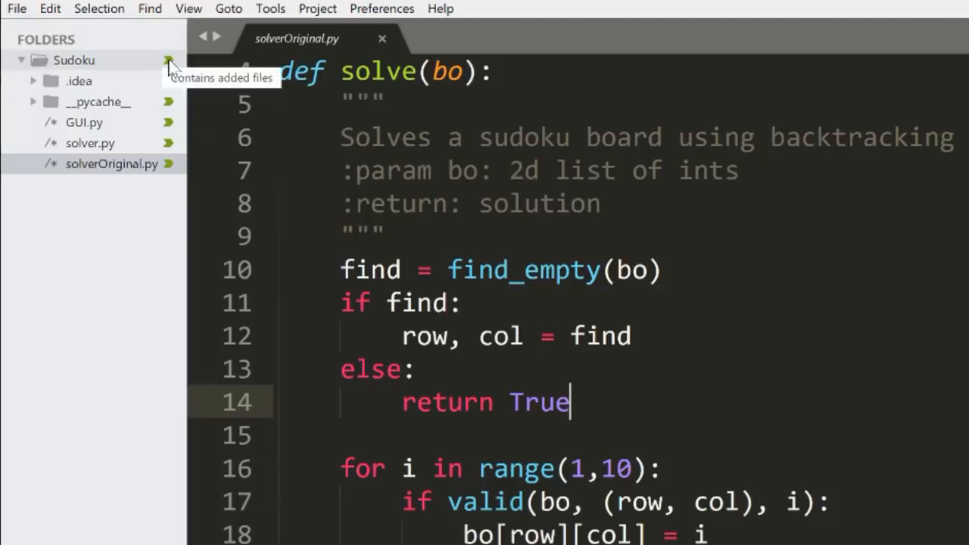
{"action": "mouse_move", "coordinate": [173, 152]}
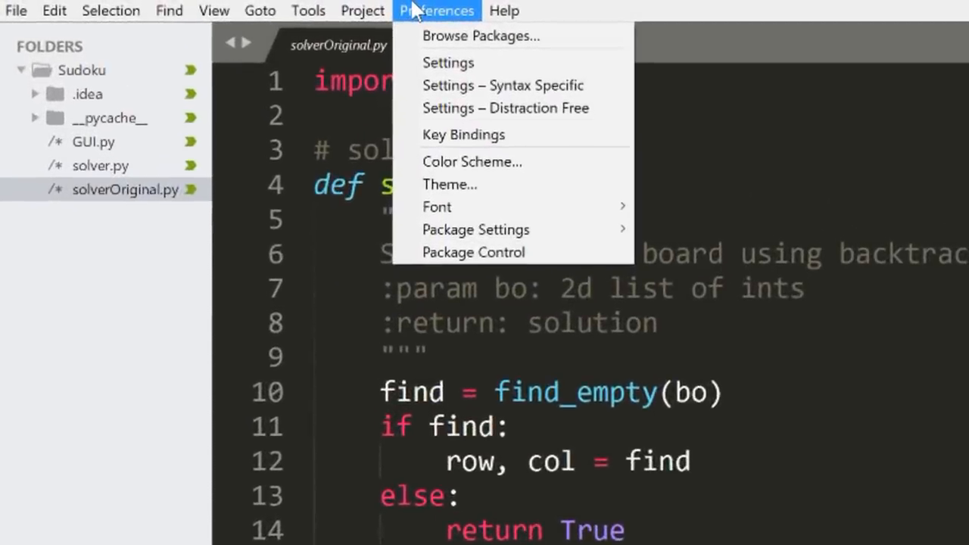
{"action": "mouse_move", "coordinate": [448, 185]}
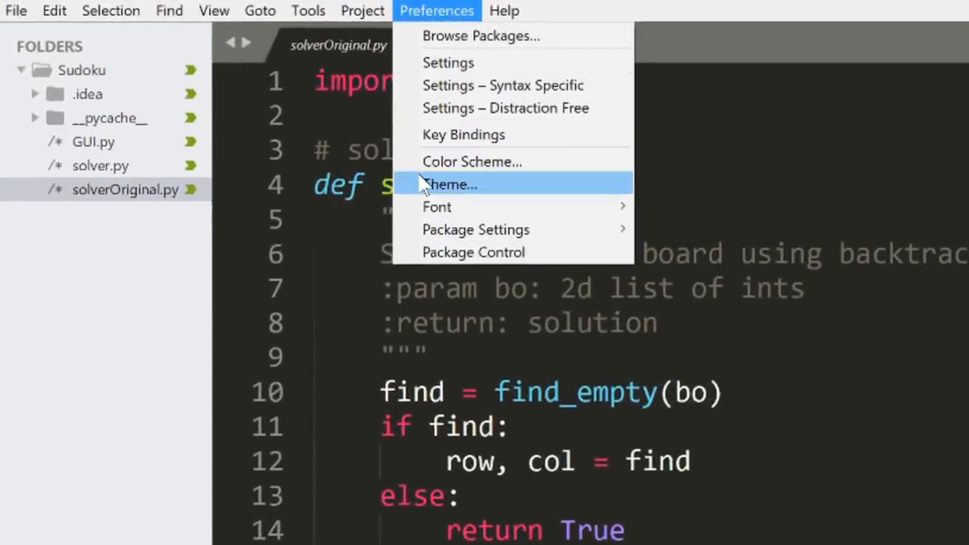
Browse the colour scheme list (Breakers, Celeste, Mariana, Sixteen) and keep Monokai.
{"action": "left_click", "coordinate": [448, 185]}
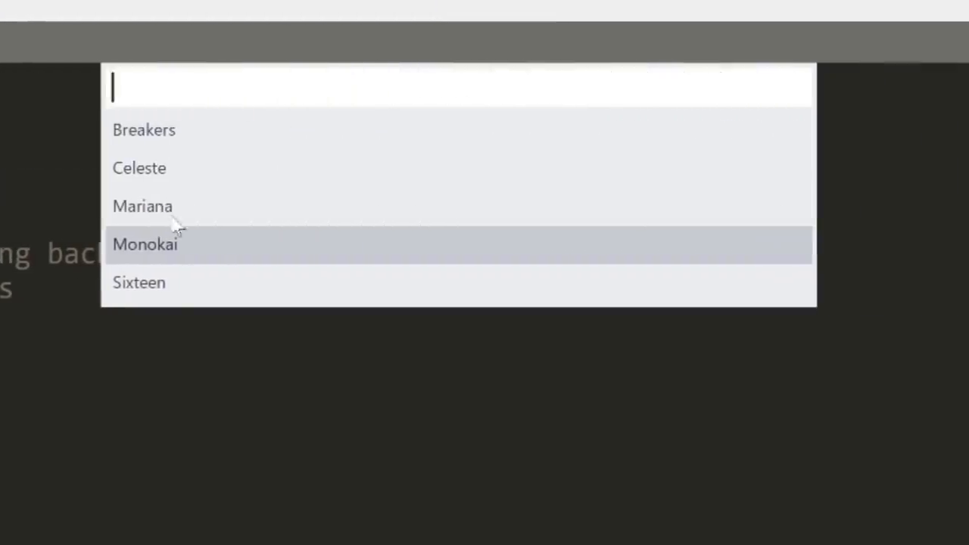
{"action": "mouse_move", "coordinate": [238, 297]}
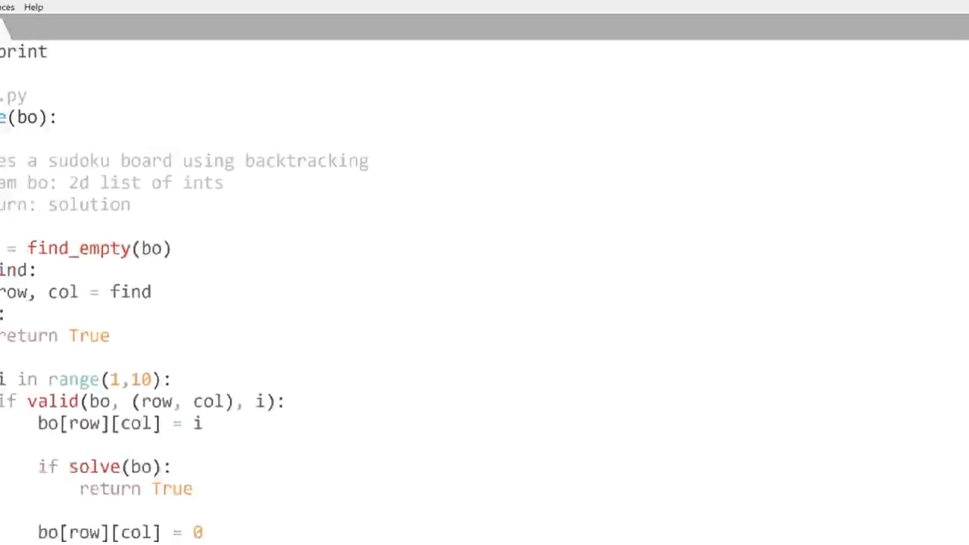
{"action": "left_click", "coordinate": [186, 6]}
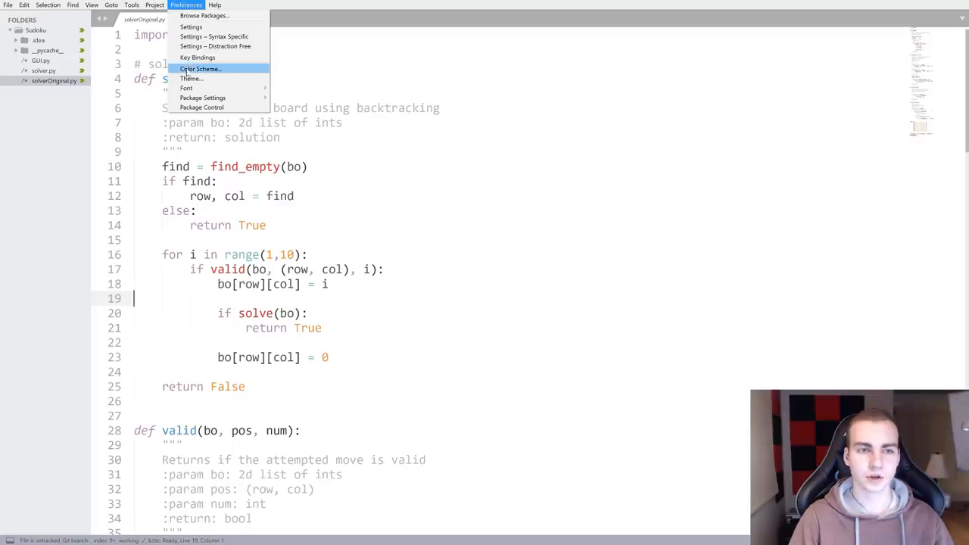
{"action": "left_click", "coordinate": [199, 69]}
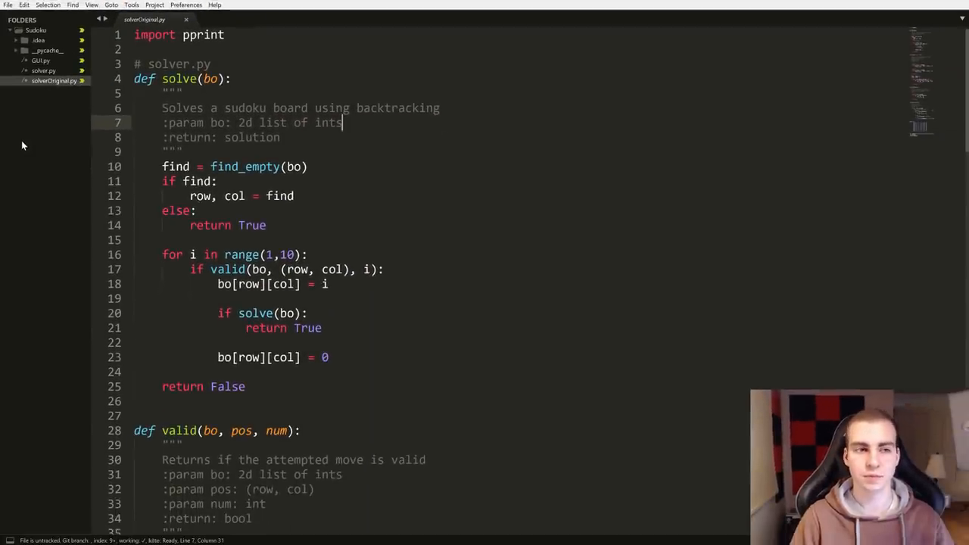
View the interface theme list with Adaptive and Default and keep the Default theme.
{"action": "left_click", "coordinate": [186, 5]}
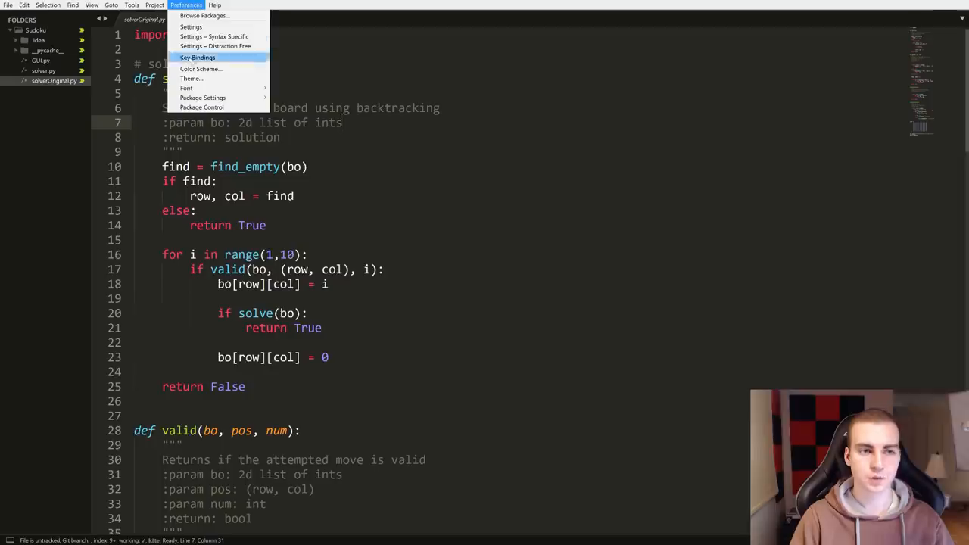
{"action": "left_click", "coordinate": [191, 79]}
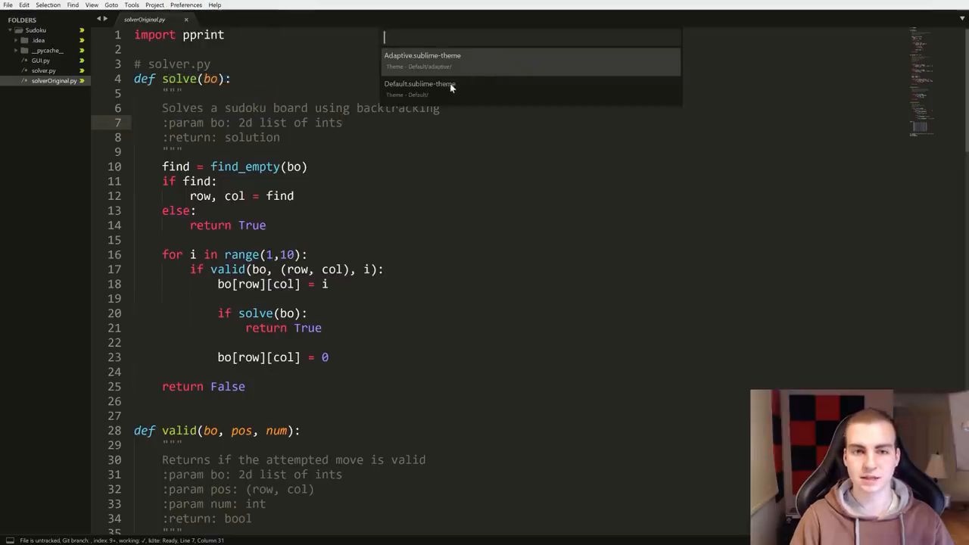
{"action": "key", "text": "Escape"}
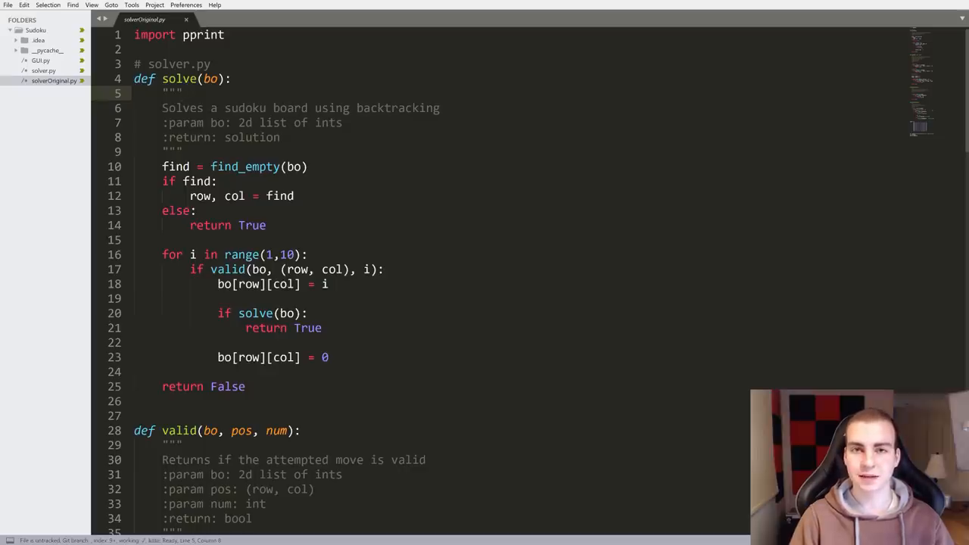
Zoom the editor font larger, scroll the file, and bring up the build system choices.
{"action": "key", "text": "ctrl"}
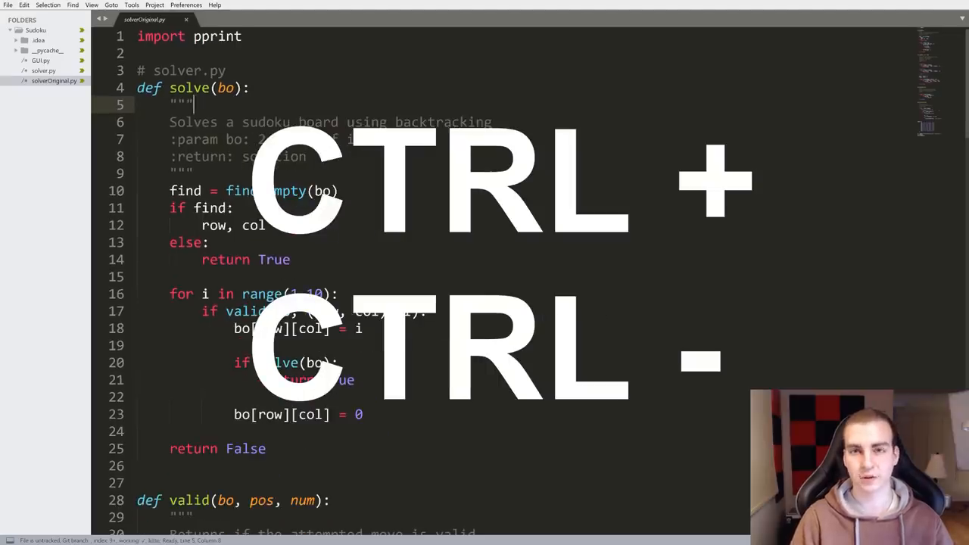
{"action": "scroll", "scroll_direction": "down", "scroll_amount": 3}
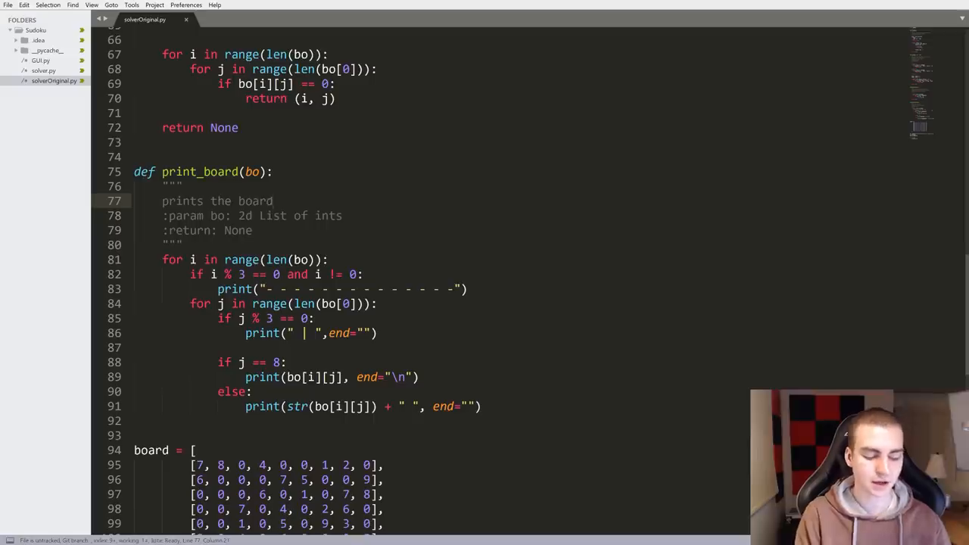
{"action": "key", "text": "ctrl+b"}
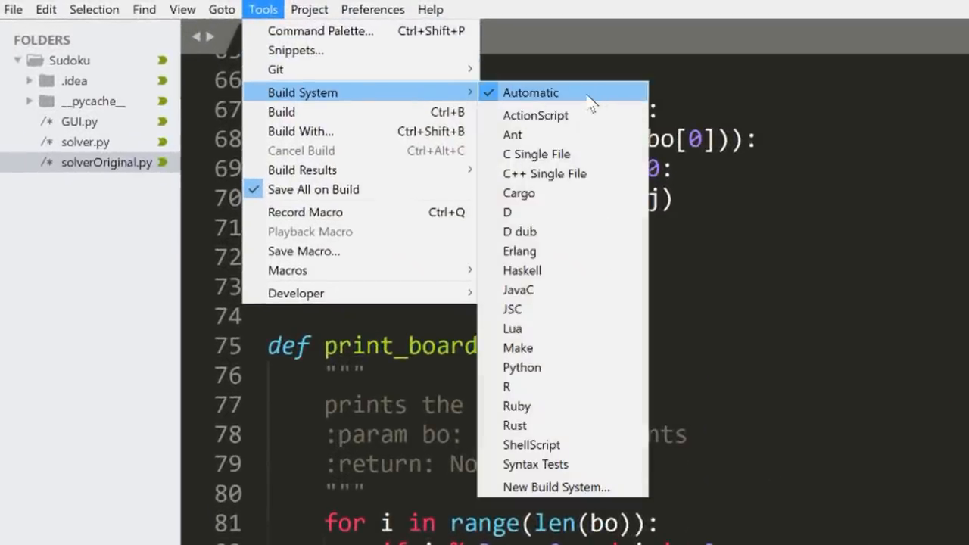
Select Python as the build system and return to editing the solver code.
{"action": "left_click", "coordinate": [520, 368]}
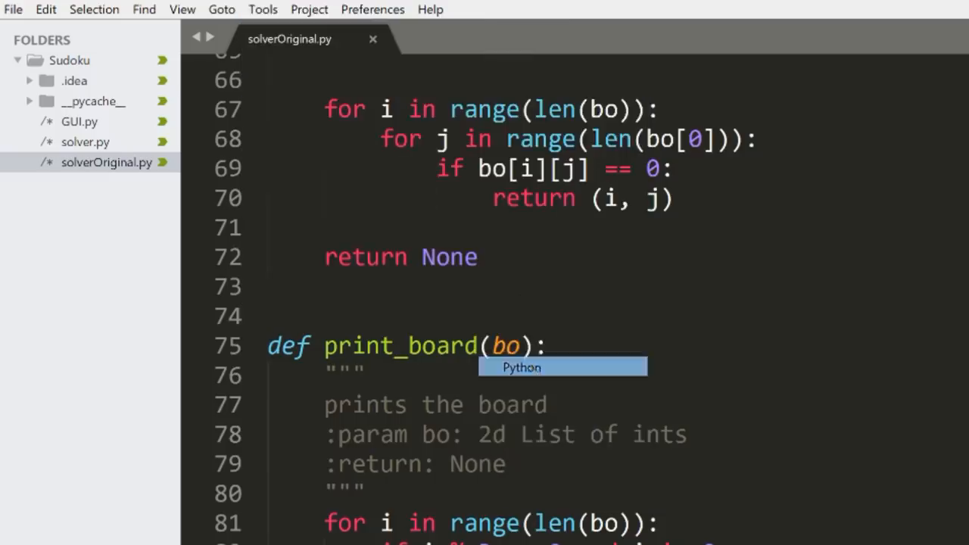
{"action": "left_click", "coordinate": [264, 9]}
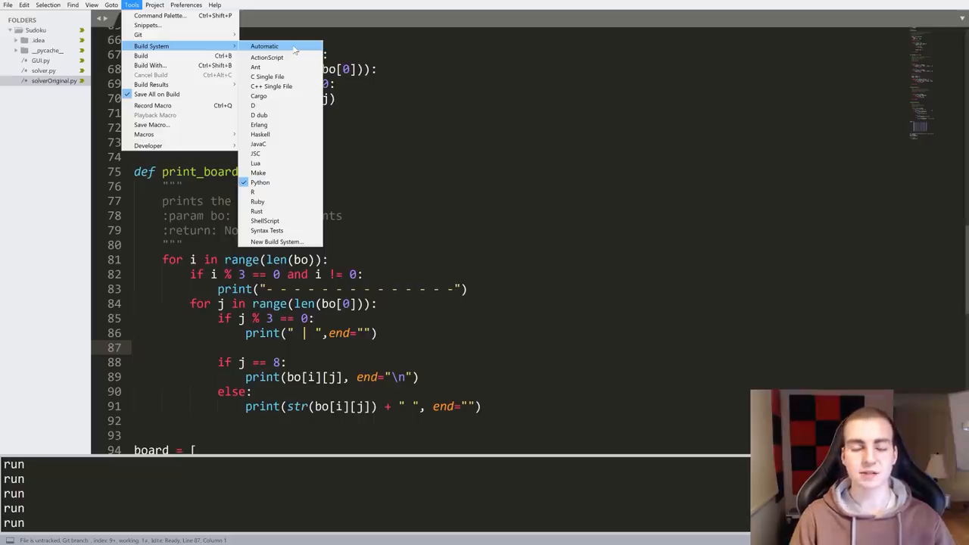
{"action": "mouse_move", "coordinate": [276, 243]}
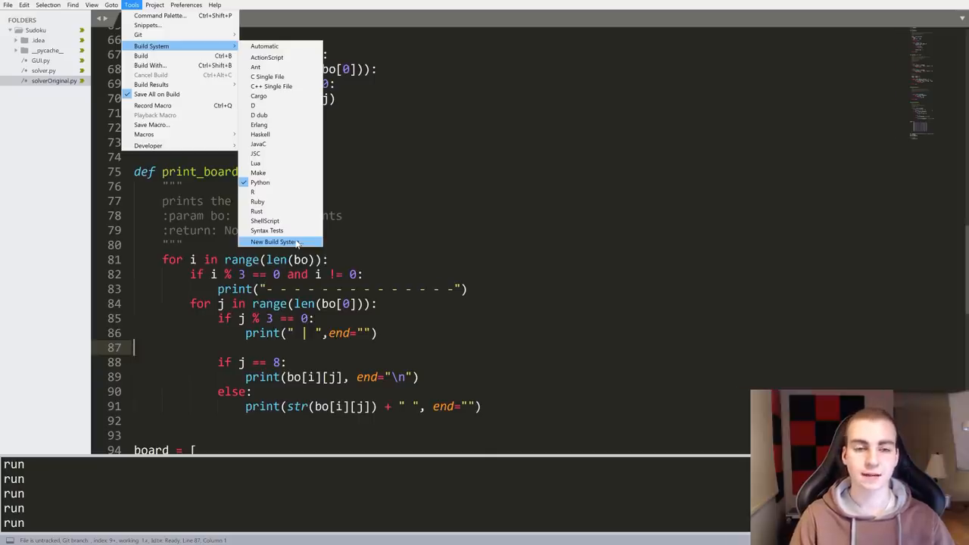
Create a new build system file and discard it without saving.
{"action": "left_click", "coordinate": [275, 243]}
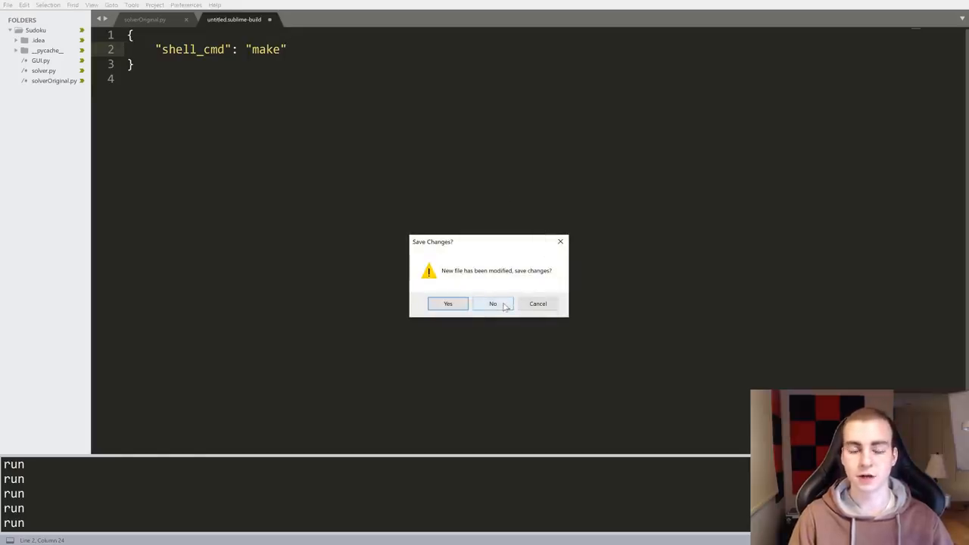
{"action": "left_click", "coordinate": [493, 302]}
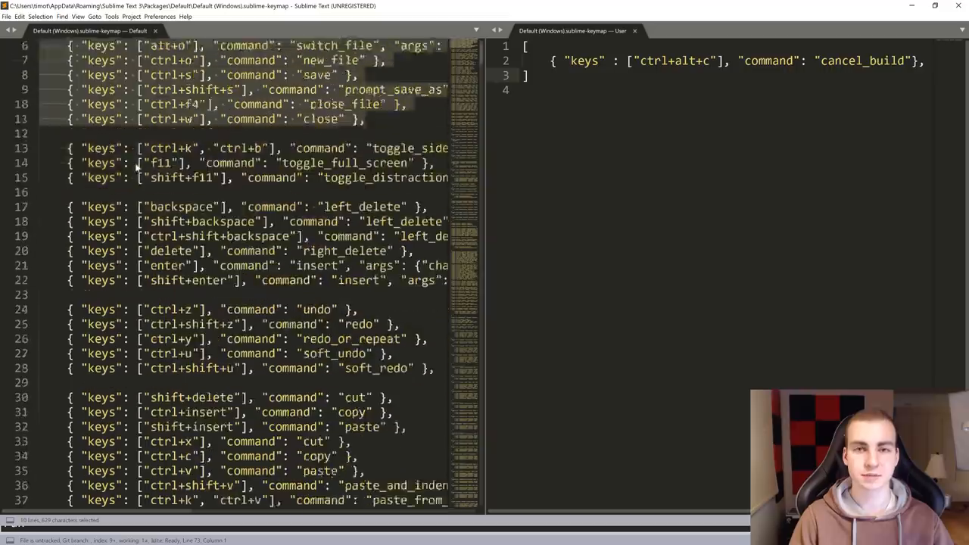
Add the ctrl+alt+c cancel_build binding to the user keymap.
{"action": "scroll", "scroll_direction": "down", "scroll_amount": 3}
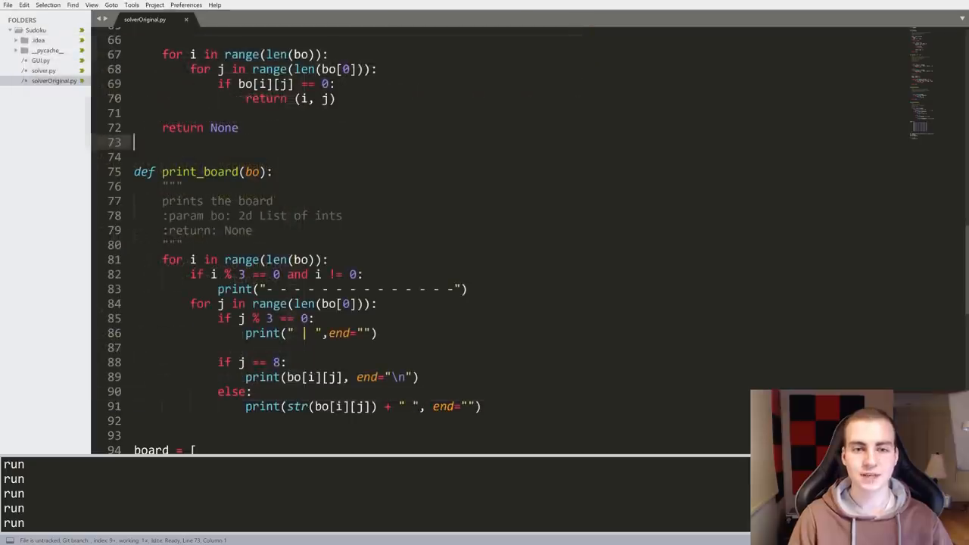
{"action": "left_click", "coordinate": [336, 99]}
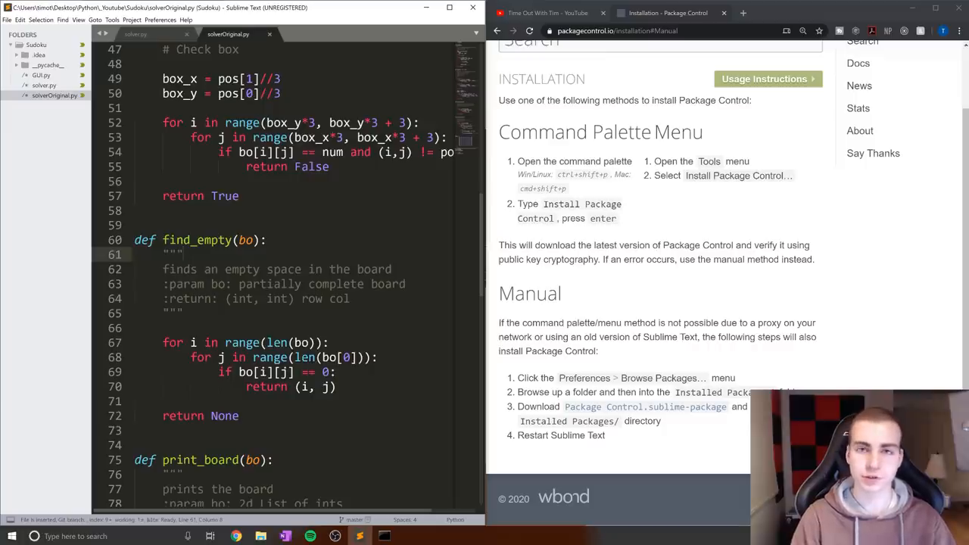
Focus the editor and browse the Project and Tools menus looking for Install Package Control.
{"action": "left_click", "coordinate": [185, 254]}
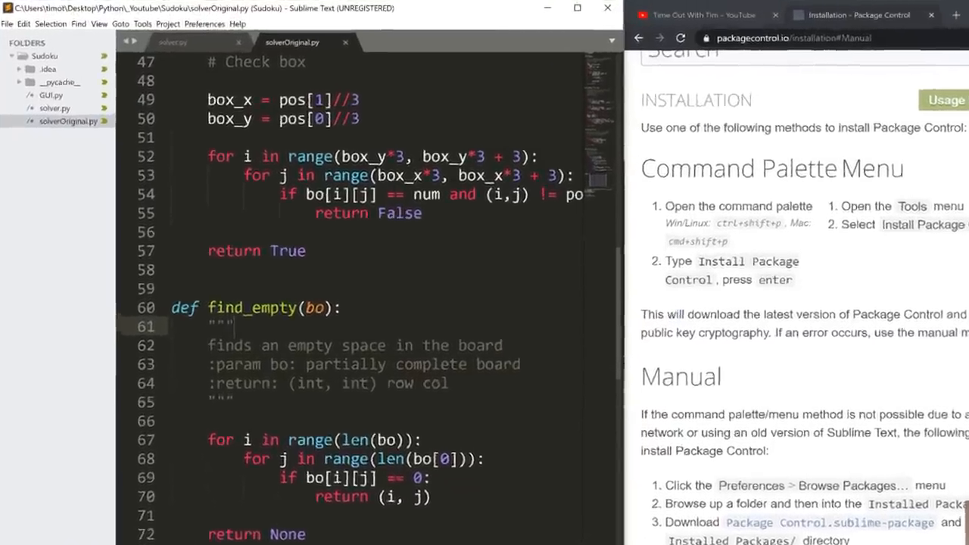
{"action": "left_click", "coordinate": [254, 34]}
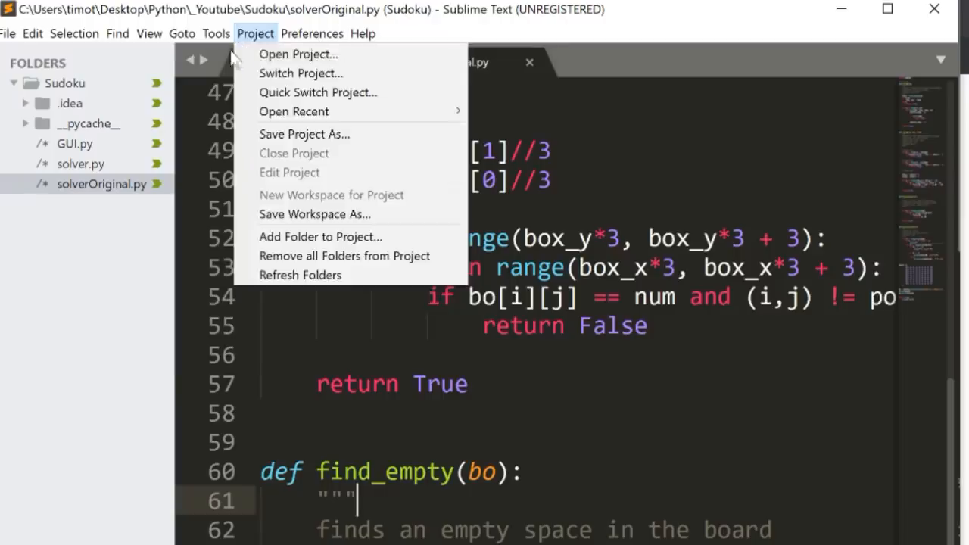
{"action": "left_click", "coordinate": [215, 33]}
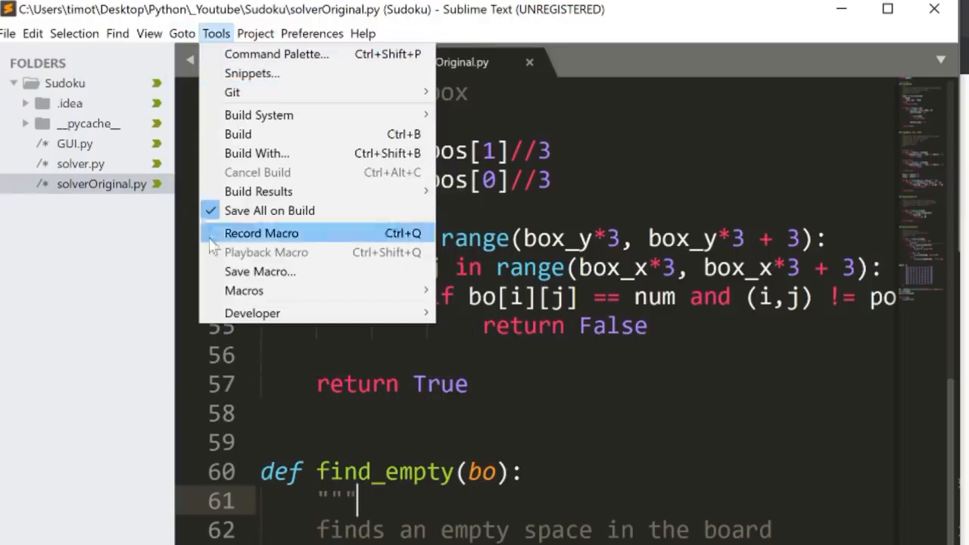
{"action": "mouse_move", "coordinate": [244, 291]}
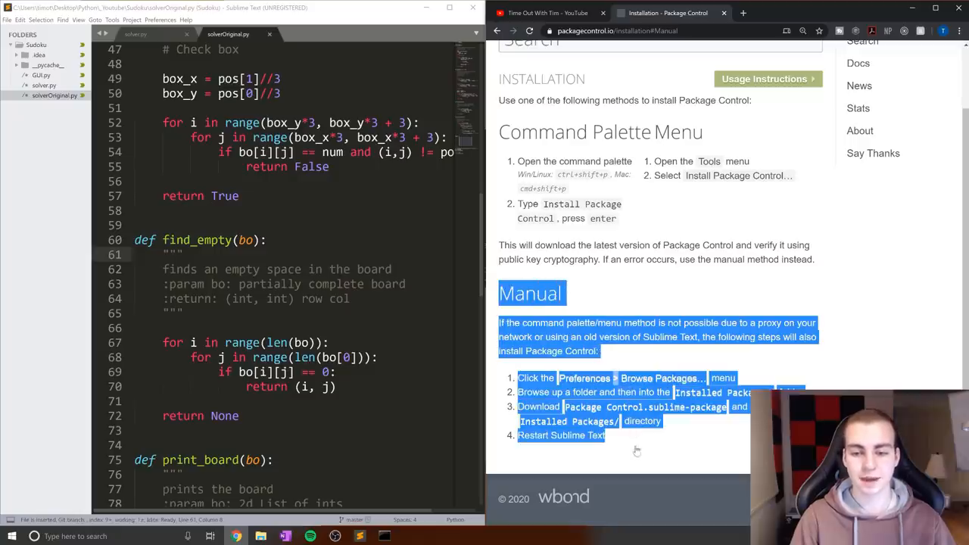
Read the manual installation section on packagecontrol.io/installation.
{"action": "left_click", "coordinate": [636, 451]}
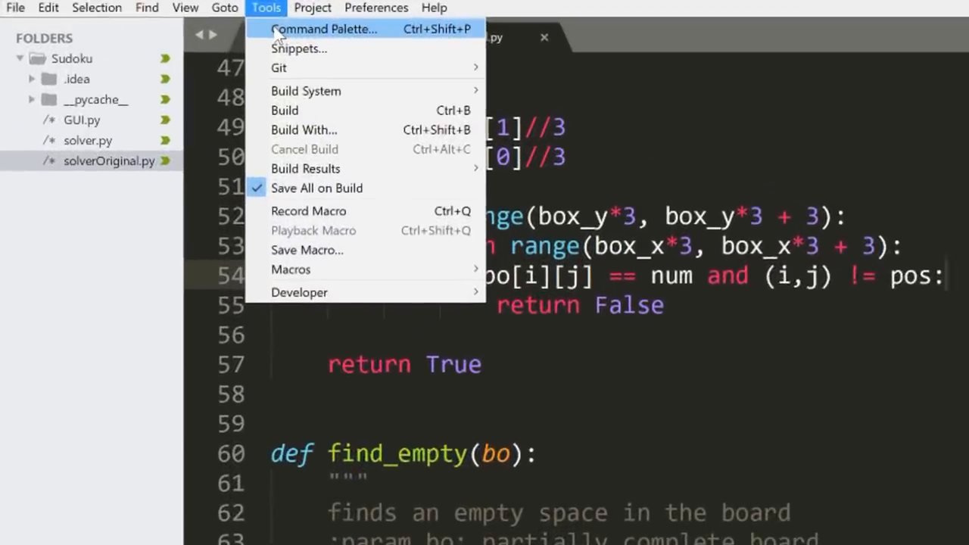
Search the Command Palette for 'Pack' to list Package Control commands, then open Preferences > Package Control.
{"action": "left_click", "coordinate": [324, 29]}
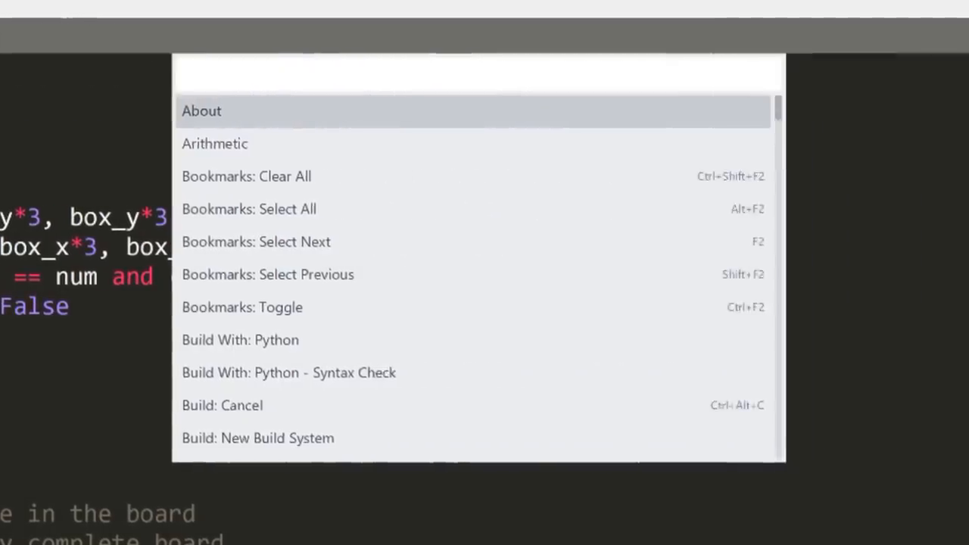
{"action": "type", "text": "Pack"}
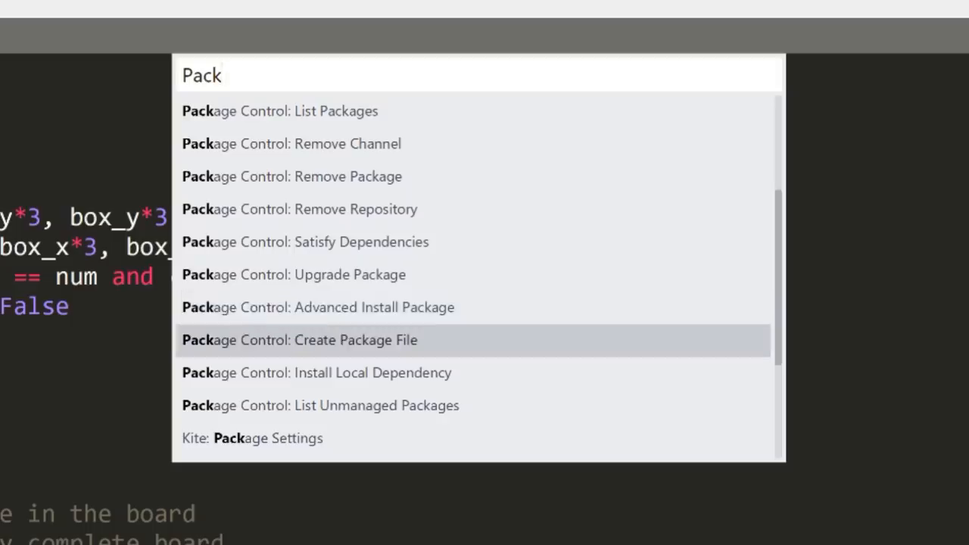
{"action": "key", "text": "escape"}
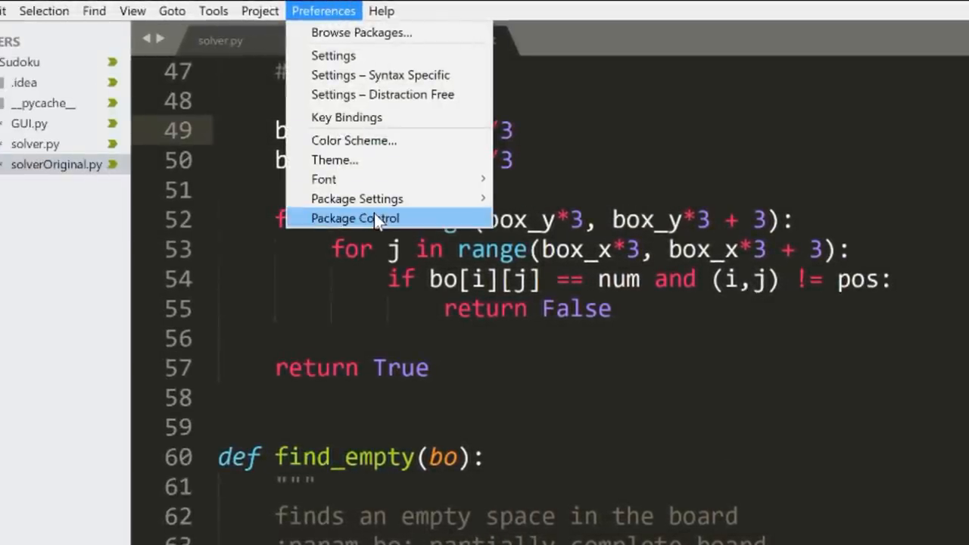
{"action": "left_click", "coordinate": [354, 218]}
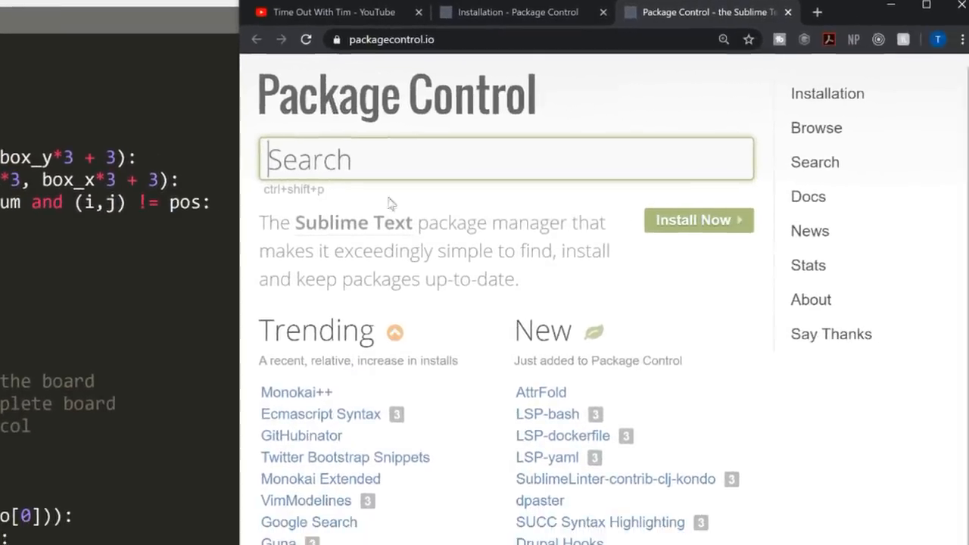
Browse the Trending, New and Popular package lists on packagecontrol.io and return to the top.
{"action": "scroll", "scroll_direction": "down", "scroll_amount": 3}
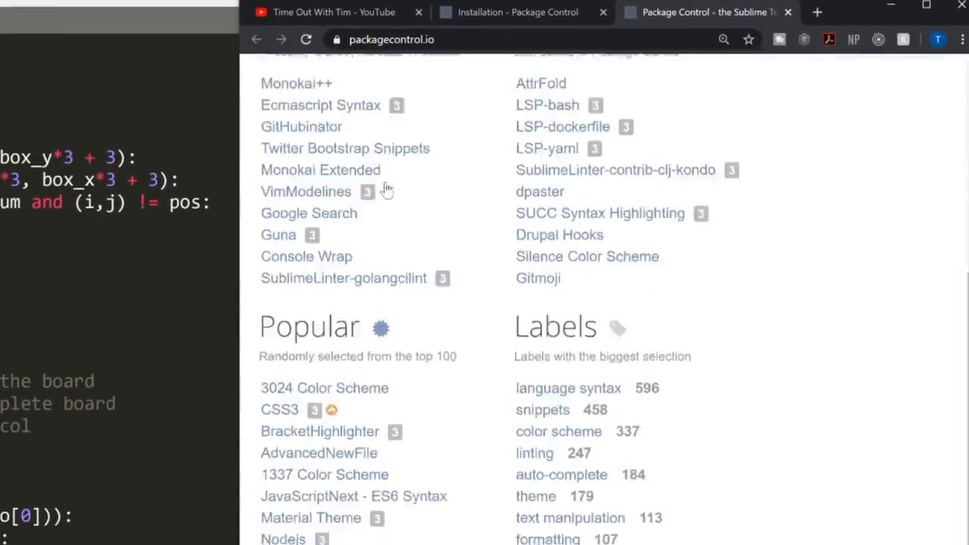
{"action": "scroll", "scroll_direction": "up", "scroll_amount": 3}
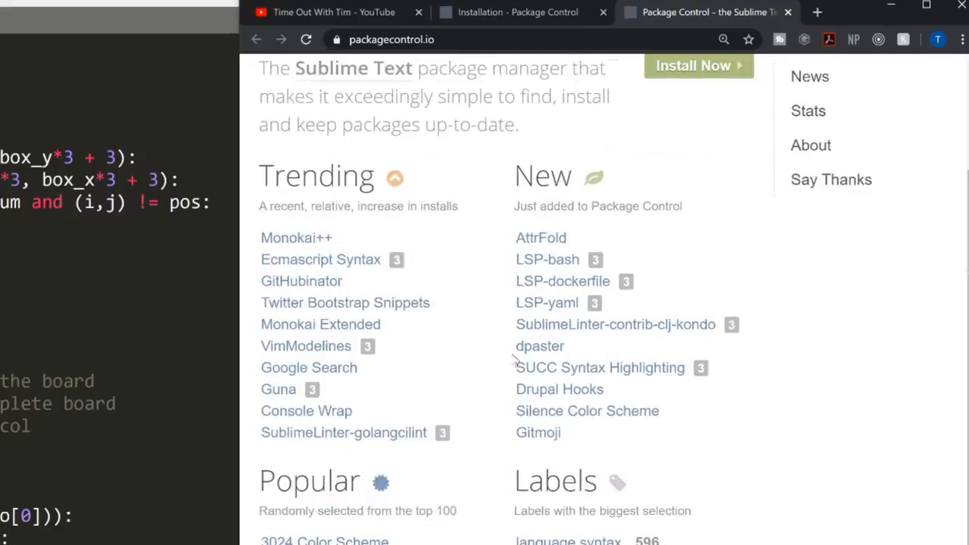
{"action": "mouse_move", "coordinate": [463, 234]}
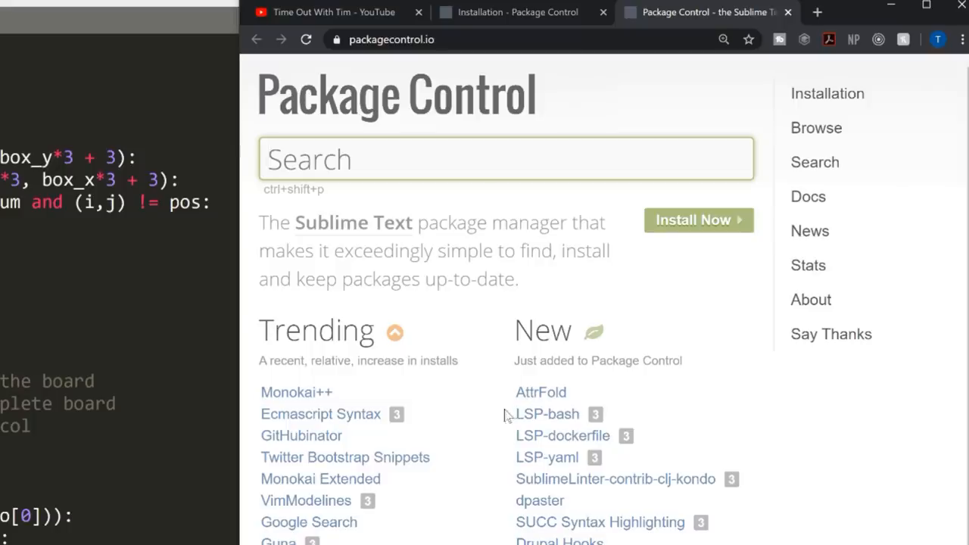
{"action": "mouse_move", "coordinate": [366, 197]}
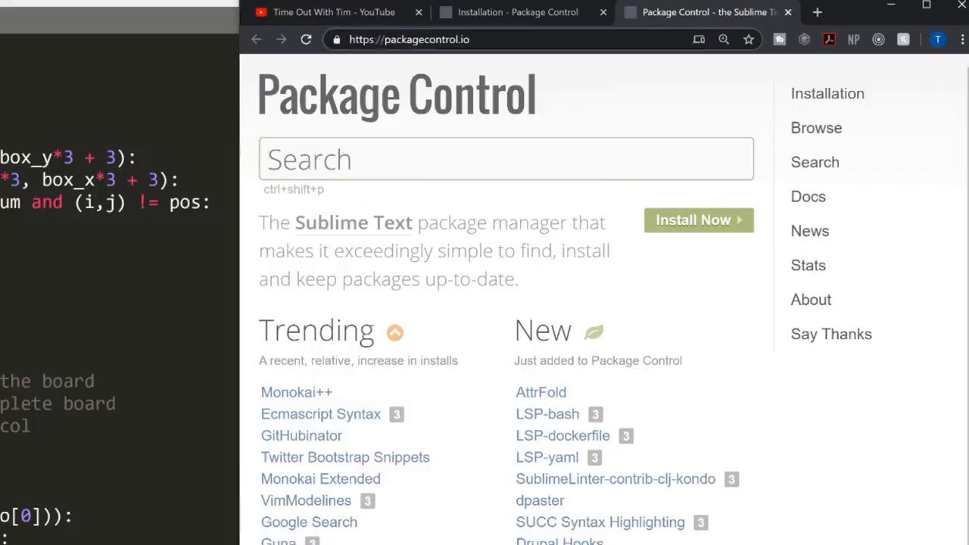
{"action": "left_click", "coordinate": [506, 159]}
{"action": "type", "text": "Package Control:"}
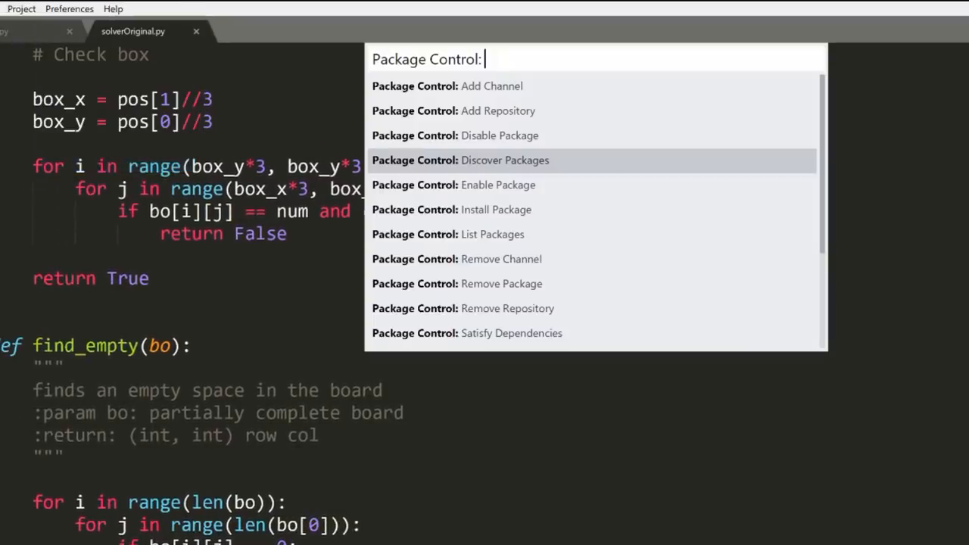
{"action": "mouse_move", "coordinate": [509, 234]}
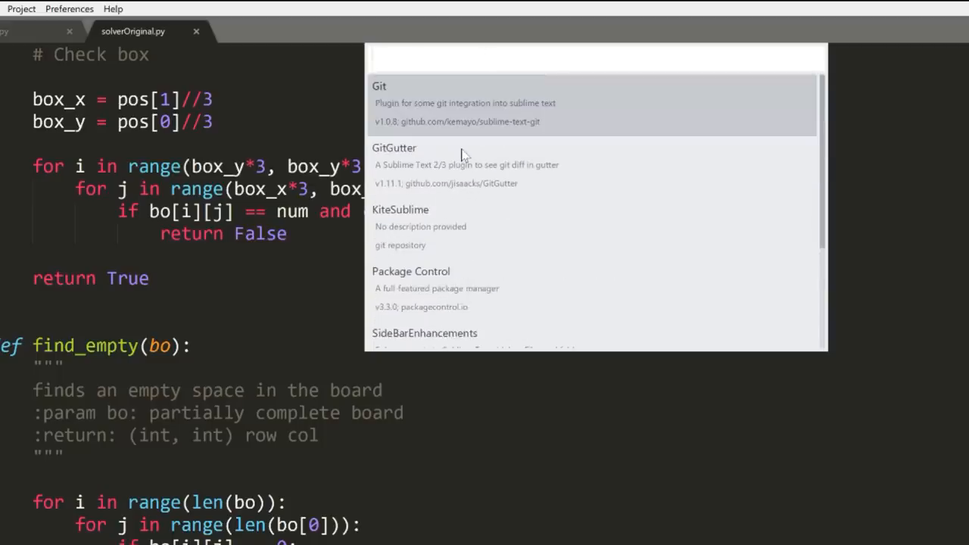
{"action": "mouse_move", "coordinate": [436, 168]}
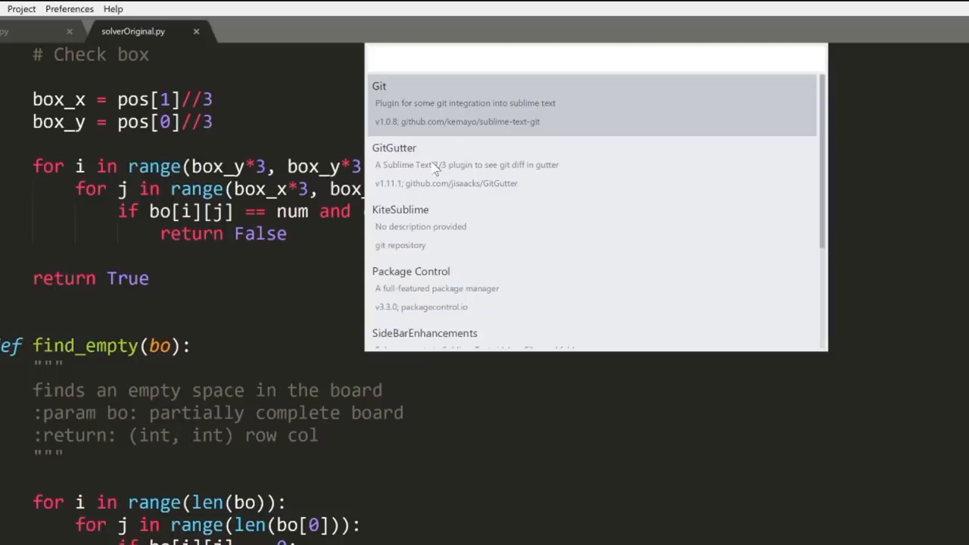
Scroll through the installed packages list: Git, GitGutter, KiteSublime, Package Control, SideBarEnhancements.
{"action": "scroll", "scroll_direction": "down", "scroll_amount": 3}
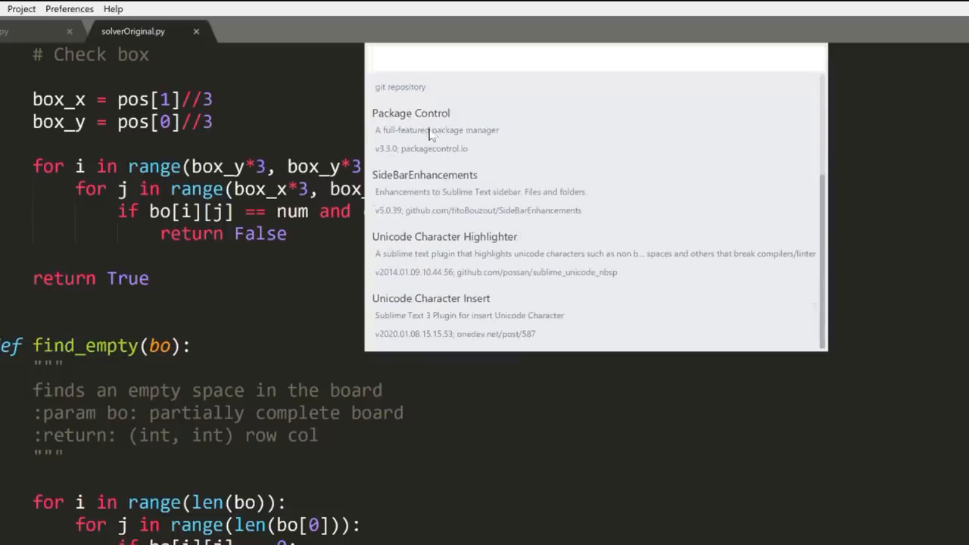
{"action": "mouse_move", "coordinate": [442, 209]}
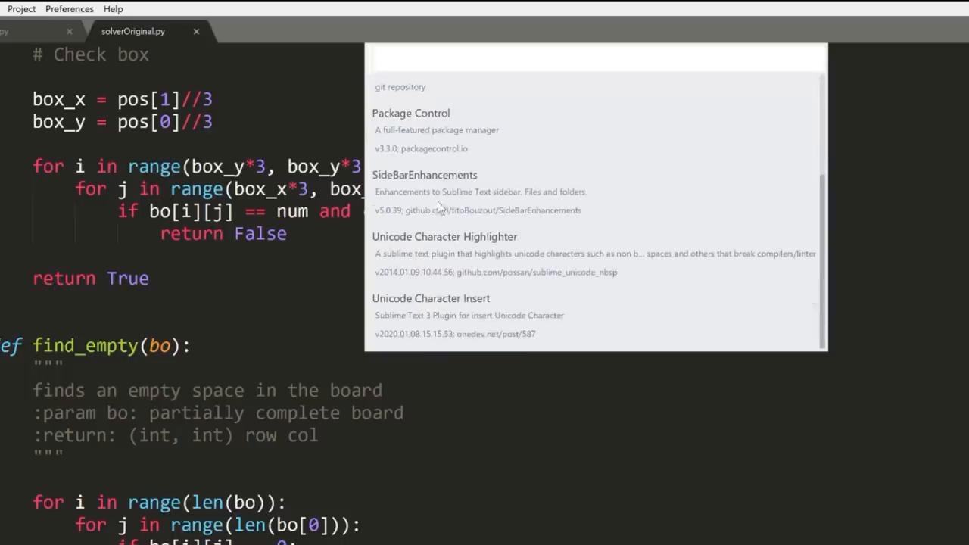
{"action": "mouse_move", "coordinate": [484, 261]}
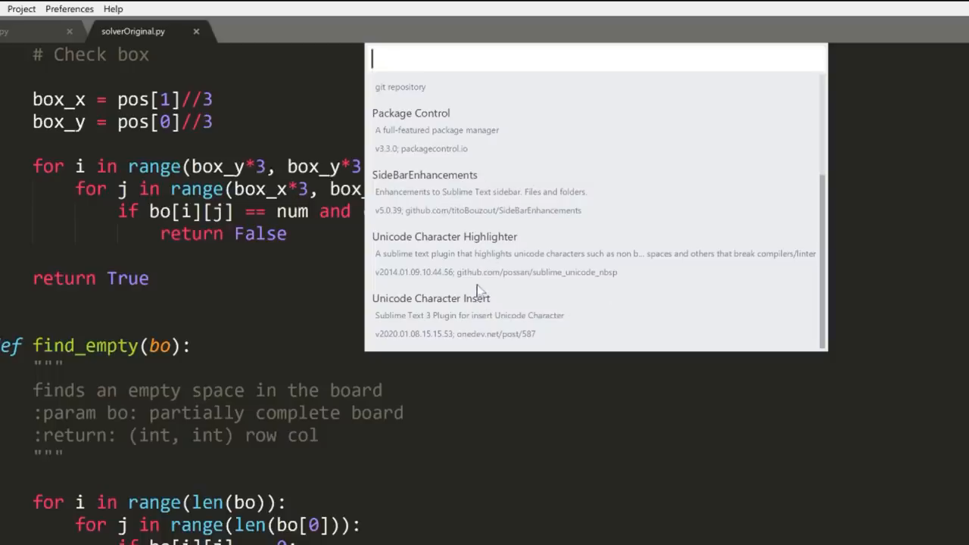
{"action": "mouse_move", "coordinate": [481, 245]}
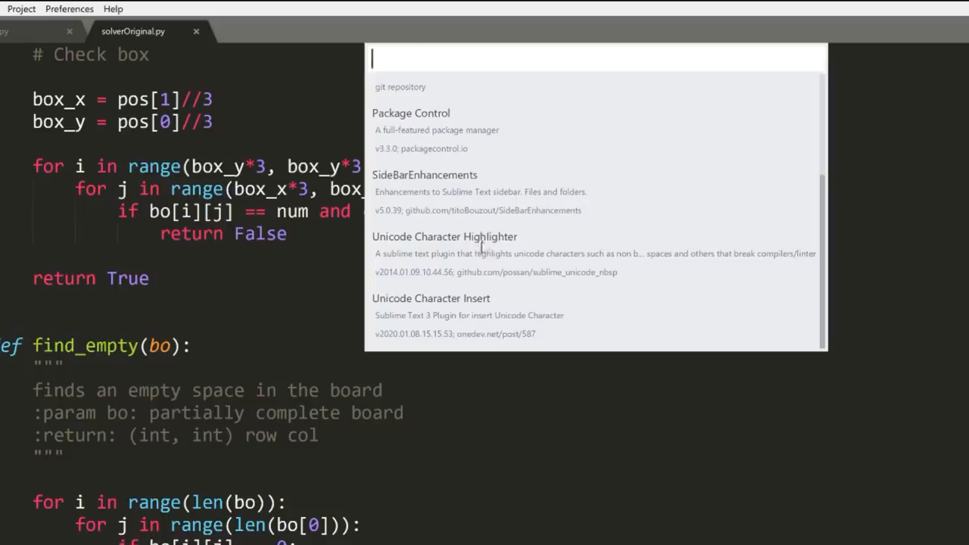
{"action": "mouse_move", "coordinate": [457, 296]}
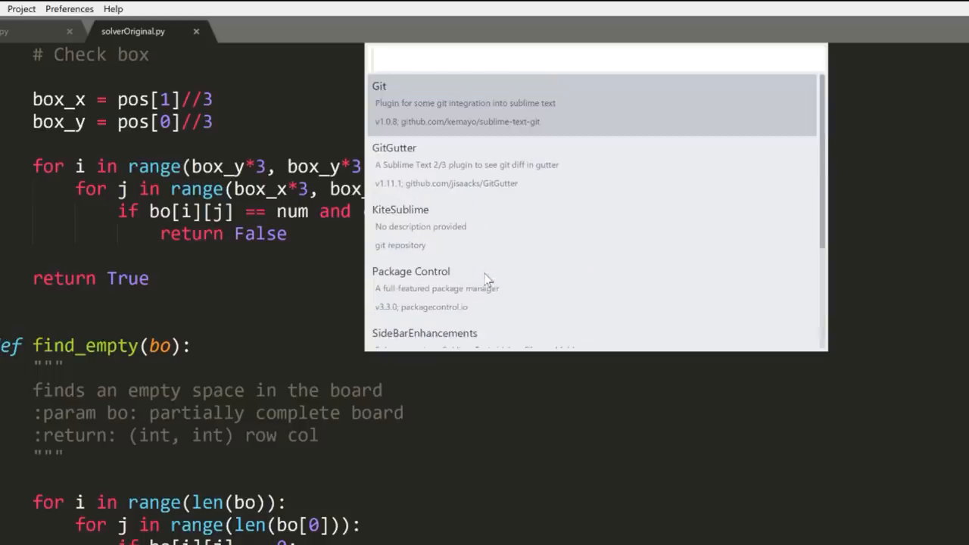
{"action": "mouse_move", "coordinate": [481, 220]}
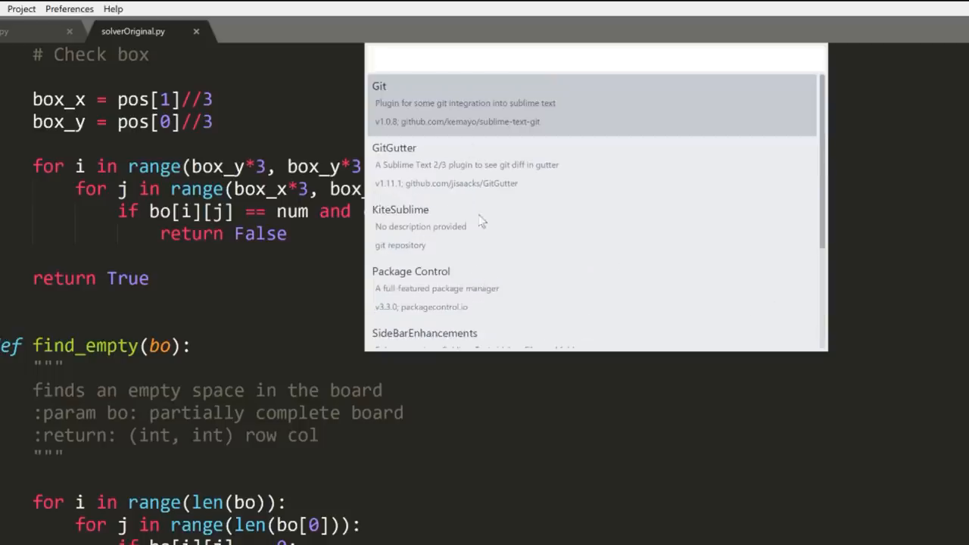
{"action": "mouse_move", "coordinate": [442, 127]}
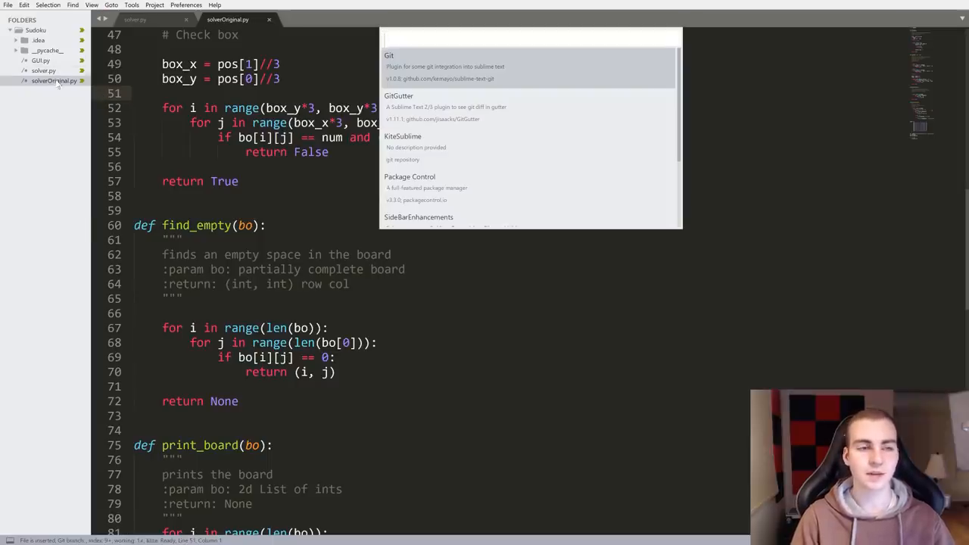
{"action": "right_click", "coordinate": [53, 82]}
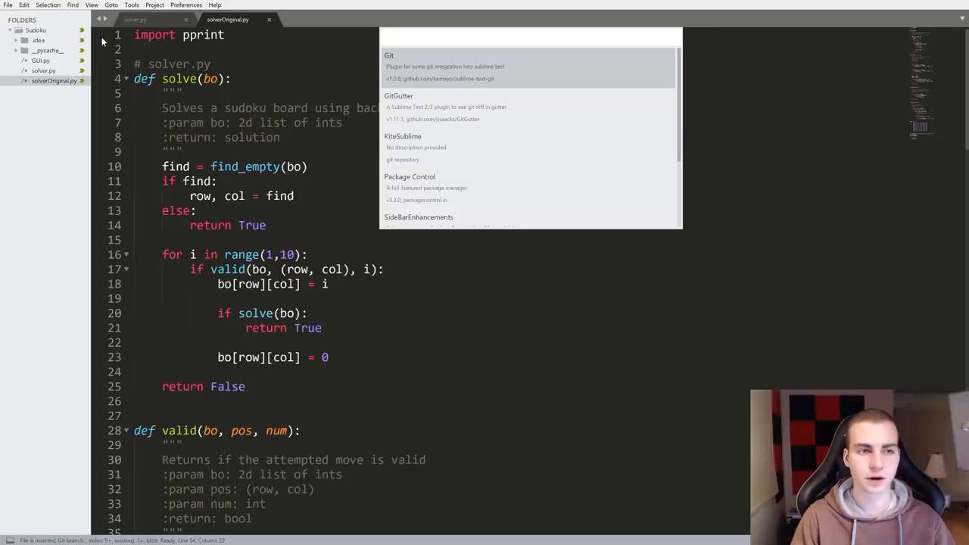
{"action": "mouse_move", "coordinate": [99, 105]}
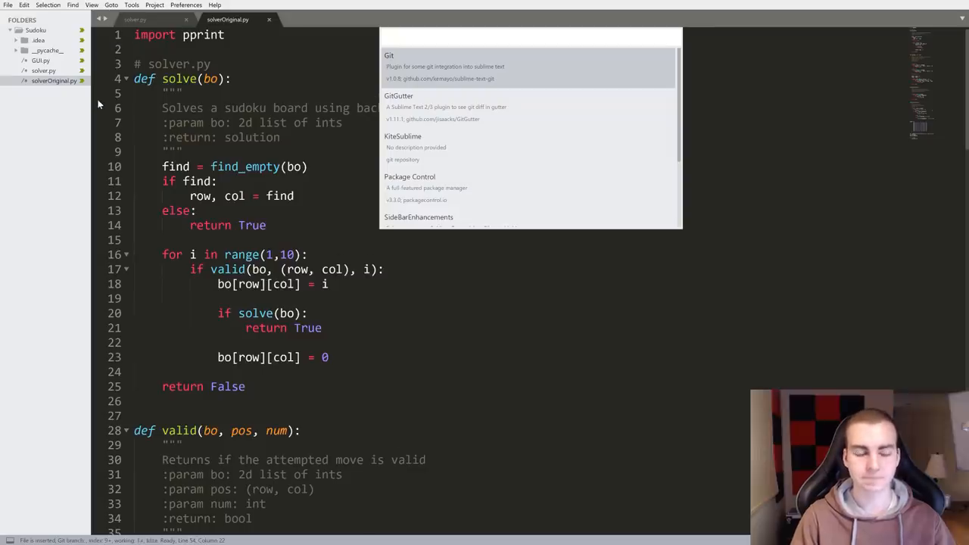
{"action": "scroll", "scroll_direction": "down", "scroll_amount": 3}
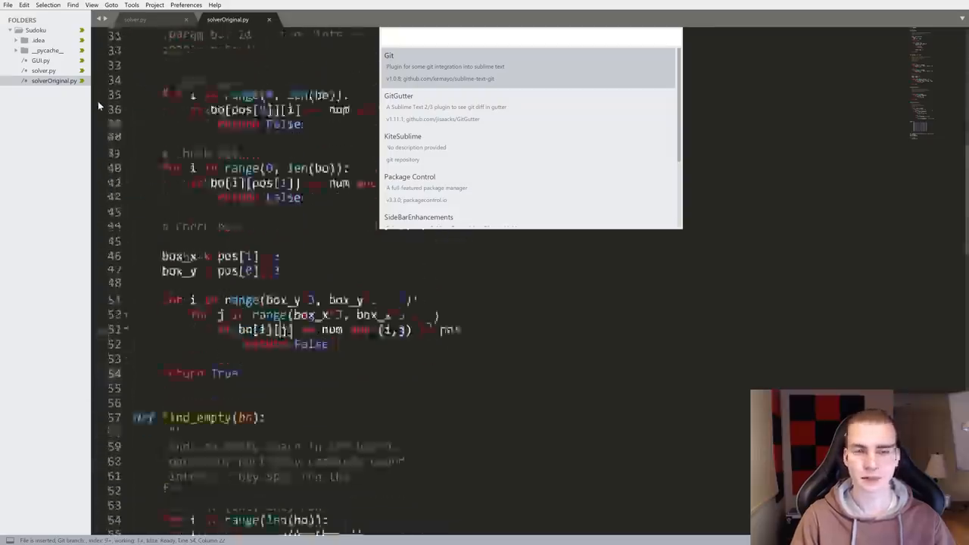
{"action": "scroll", "scroll_direction": "down", "scroll_amount": 3}
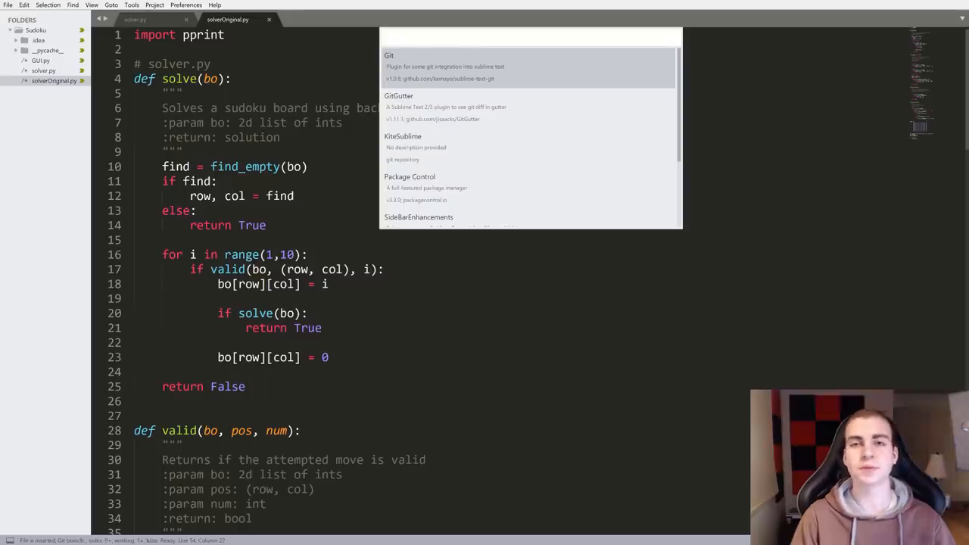
{"action": "mouse_move", "coordinate": [445, 158]}
{"action": "type", "text": "Package Control:"}
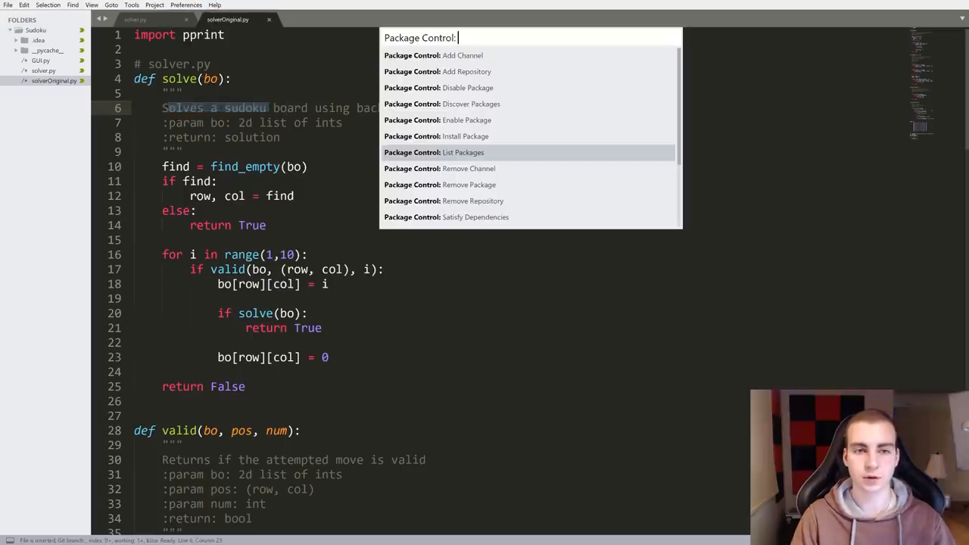
Filter the Install Package list with 'Sidebar', then dismiss it without installing anything.
{"action": "key", "text": "Escape"}
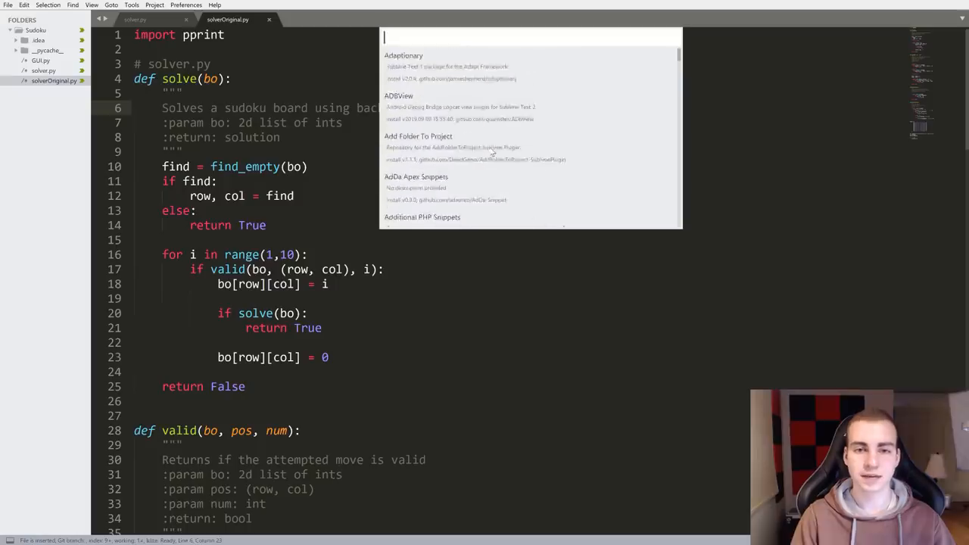
{"action": "type", "text": "S"}
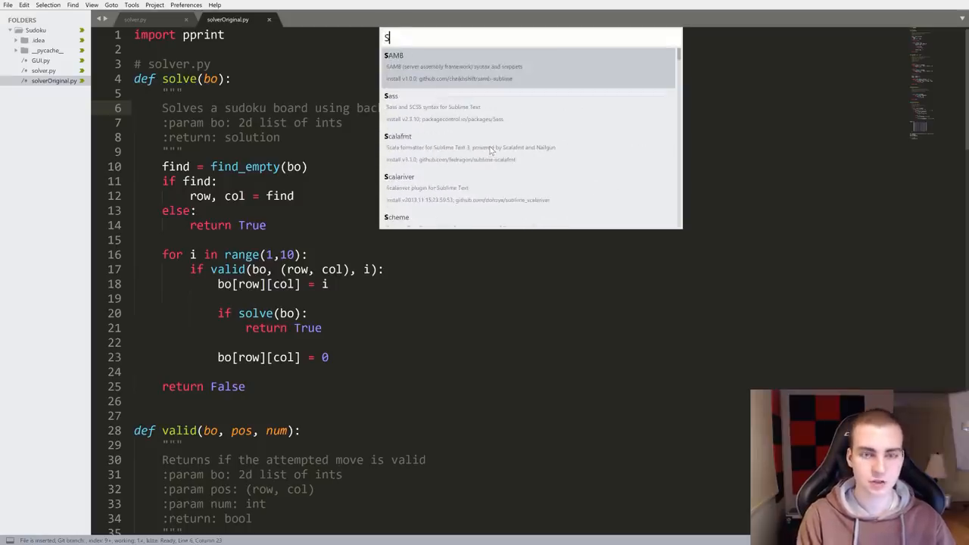
{"action": "type", "text": "idebar"}
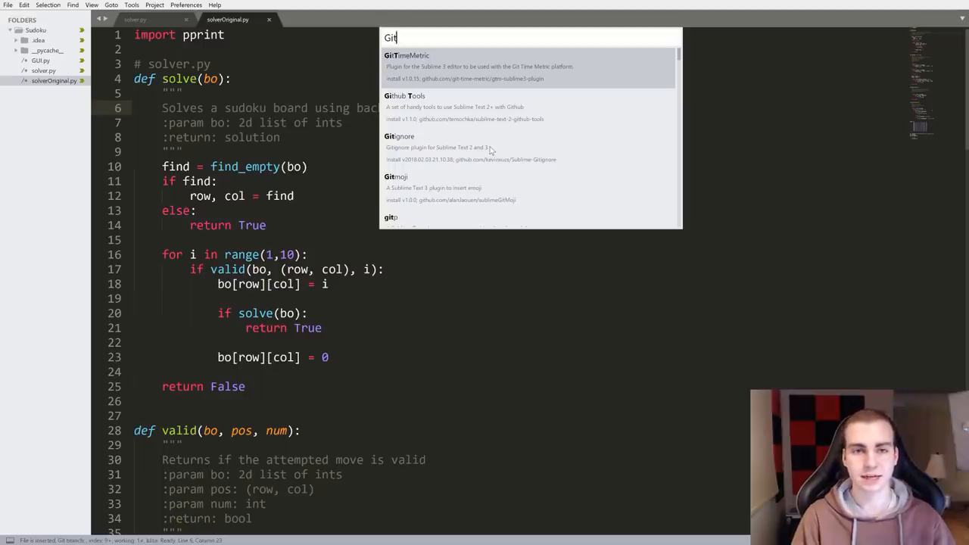
{"action": "key", "text": "Escape"}
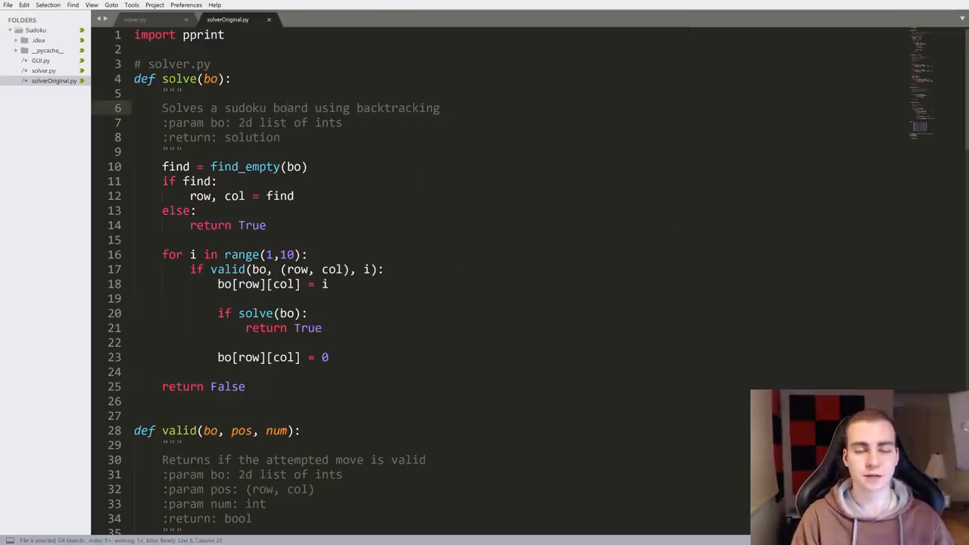